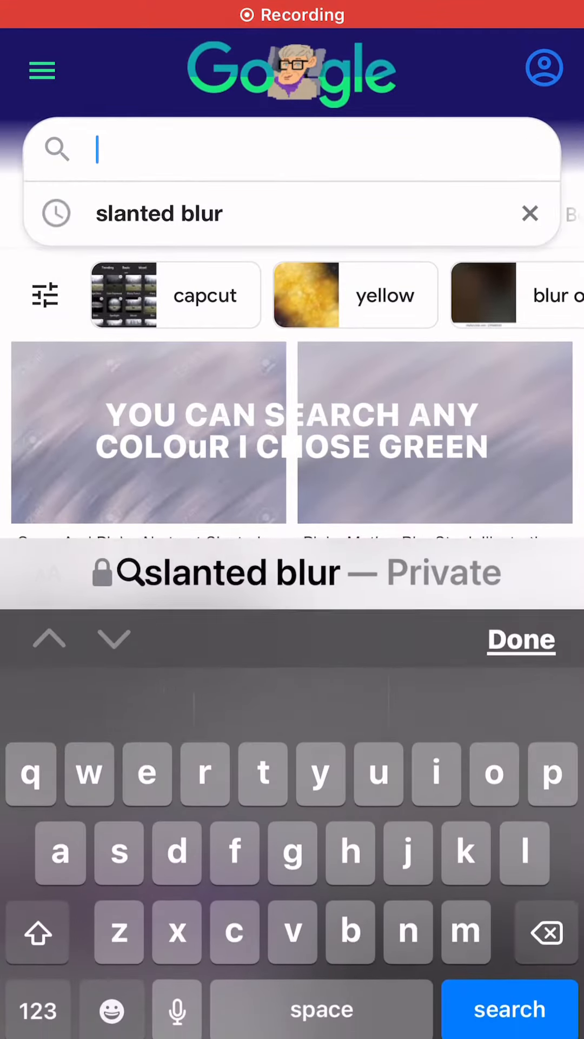
Search Google Images for 'green' and browse the image results.
text(gree)
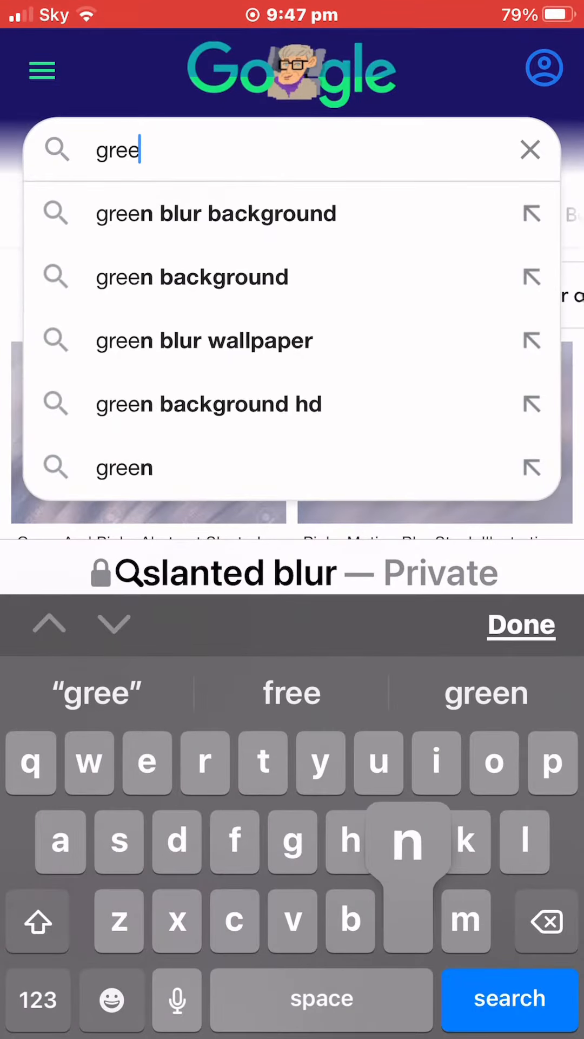
click(509, 999)
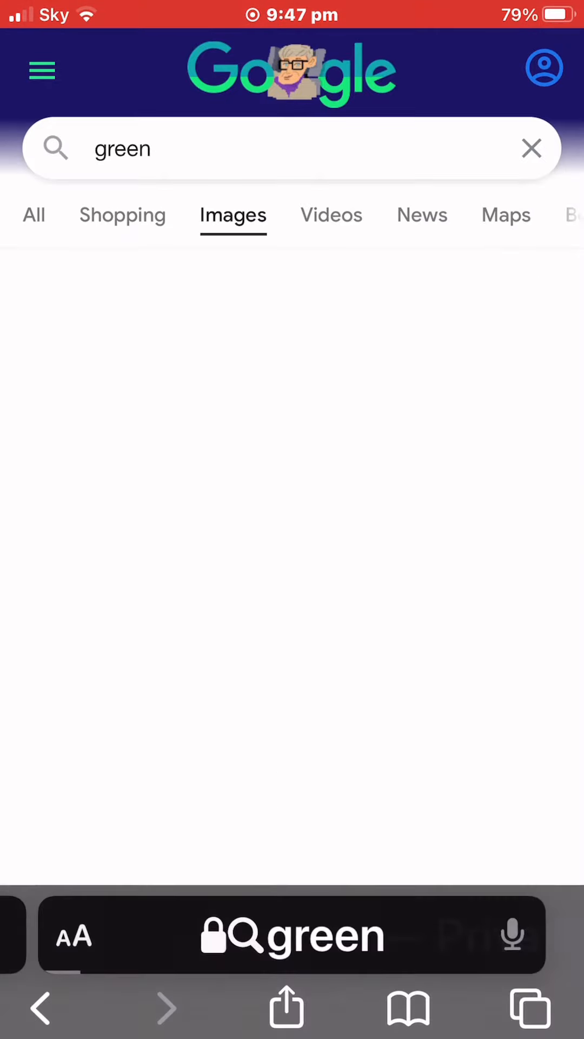
scroll(down, 3)
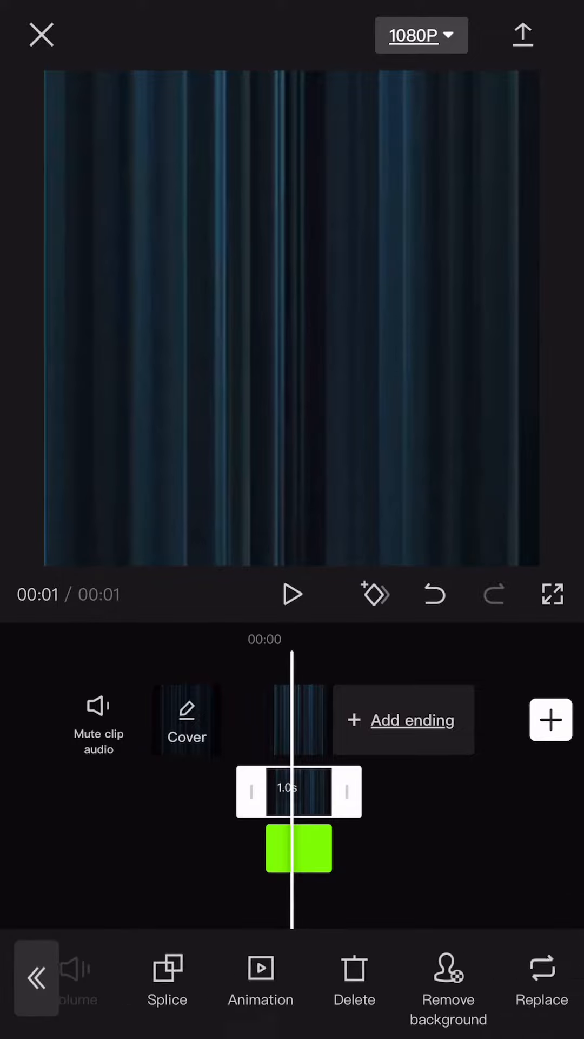
Chroma-key the streak clip's green colour, set Shadow to 47 and apply it.
click(448, 978)
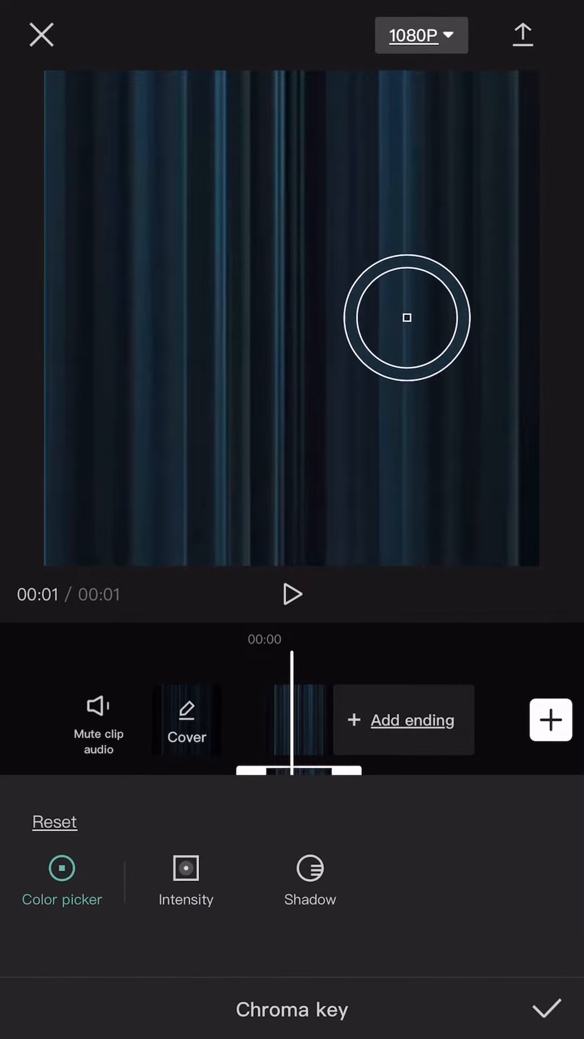
drag(406, 318, 220, 359)
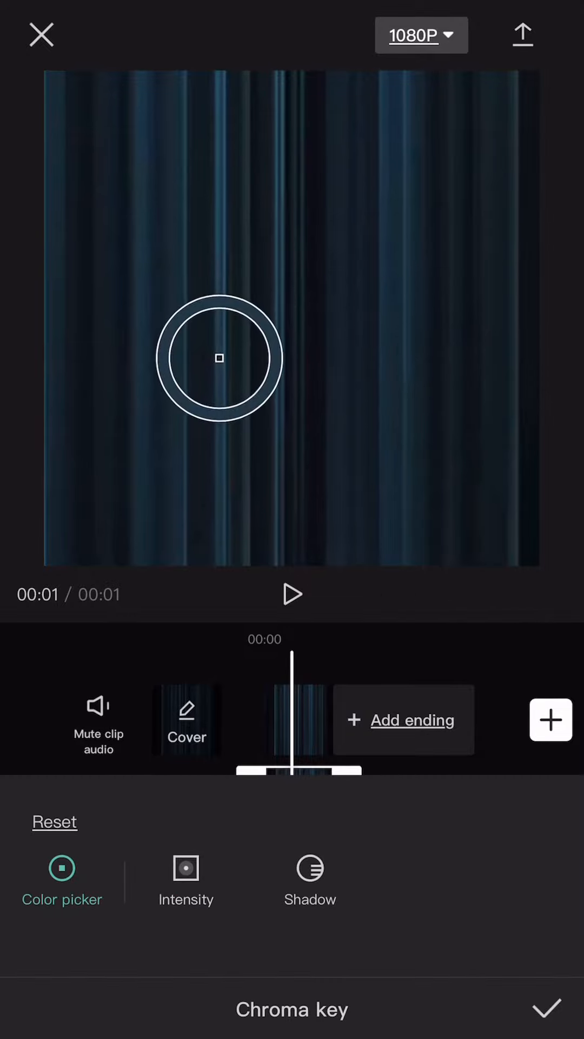
click(311, 868)
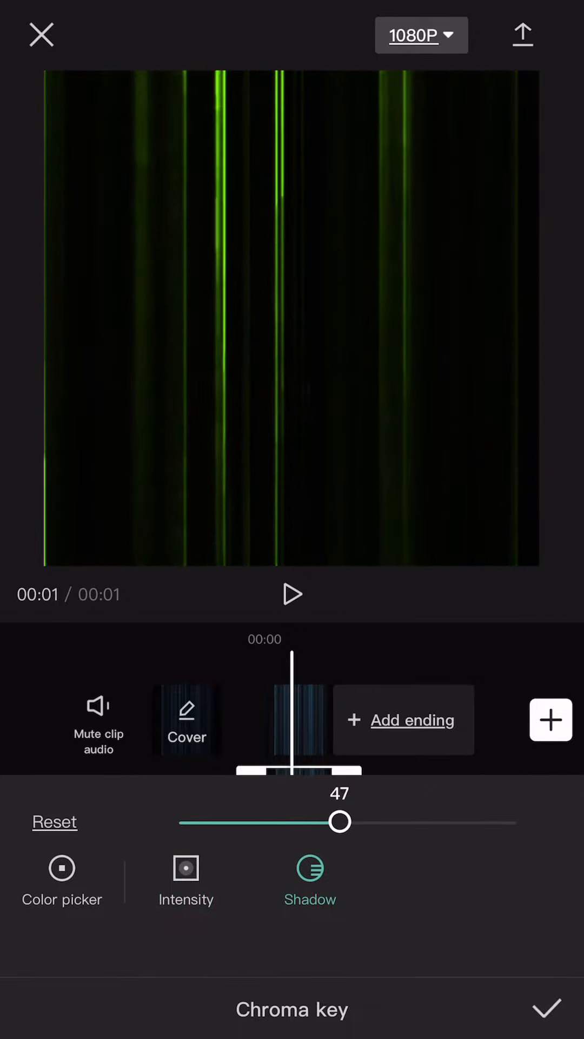
click(544, 1007)
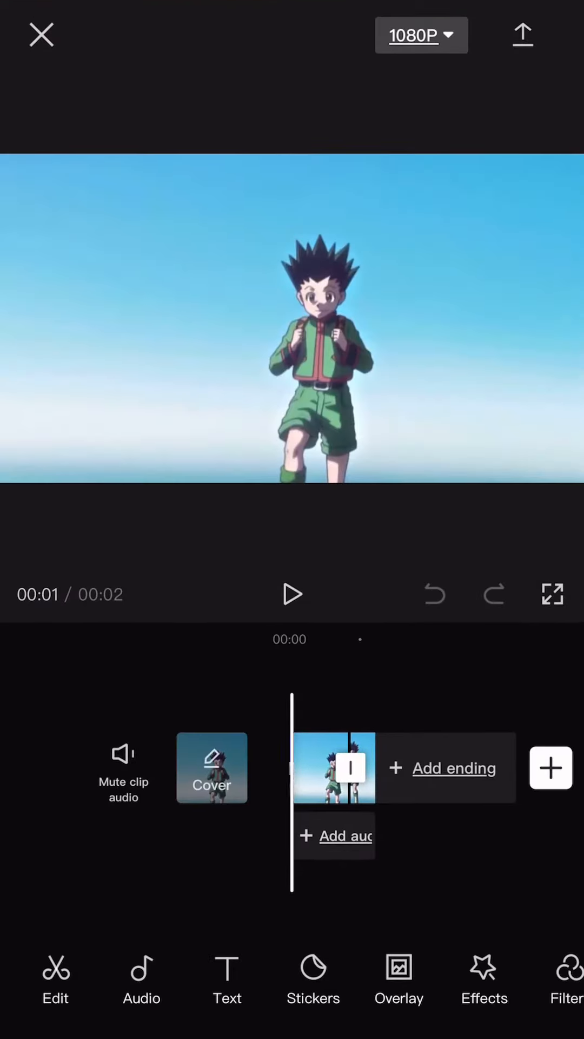
Exit the anime project editor back to the project list.
click(42, 35)
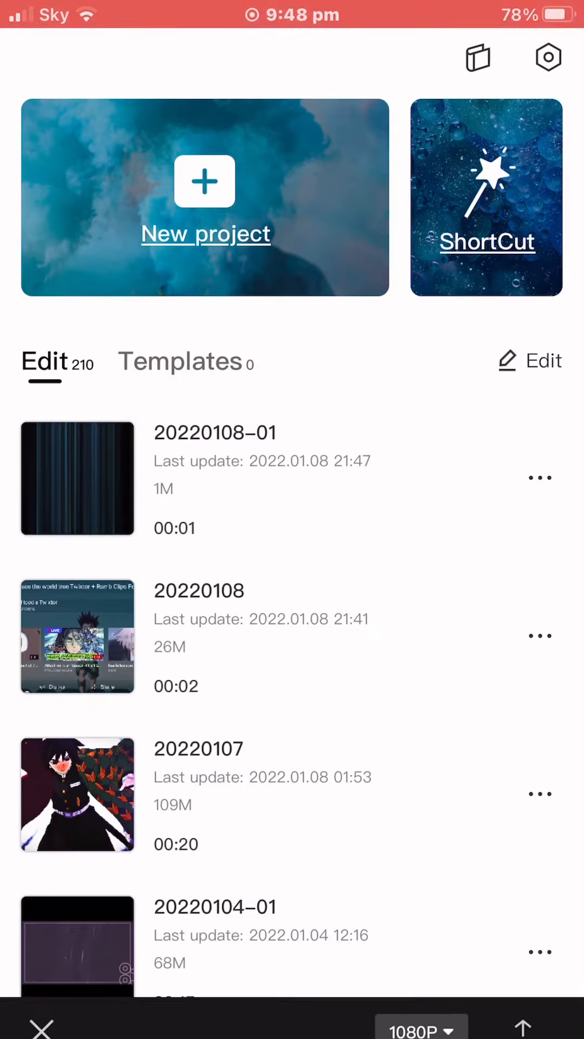
click(77, 478)
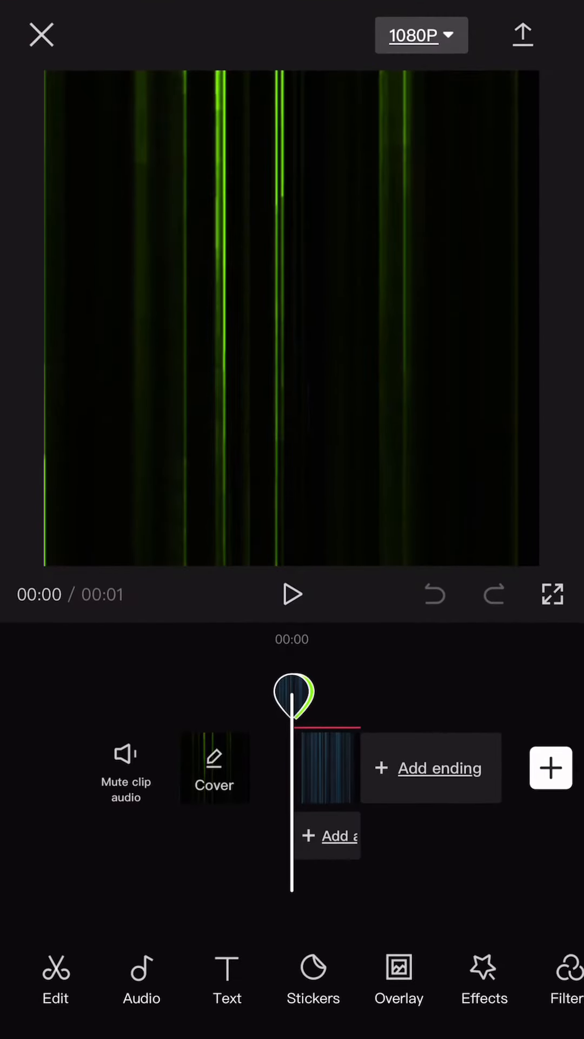
click(523, 34)
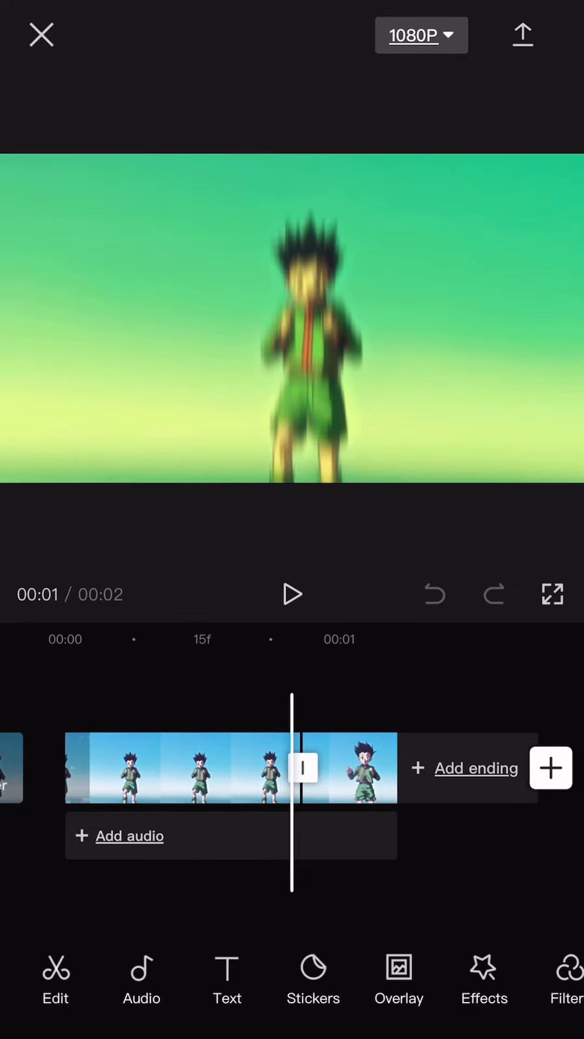
Add the green streak as an overlay on the anime clip and export the video.
click(399, 979)
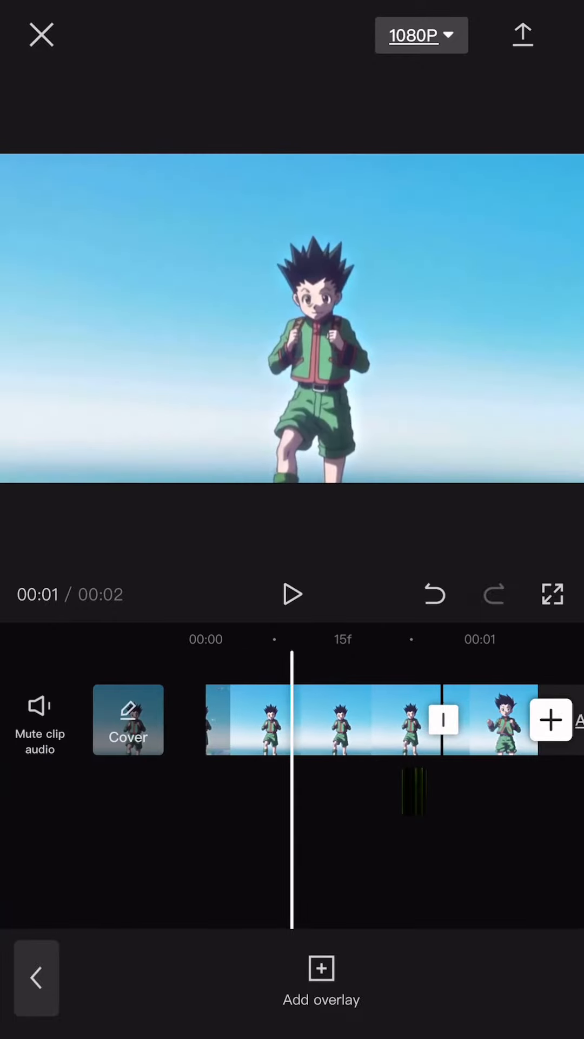
click(523, 35)
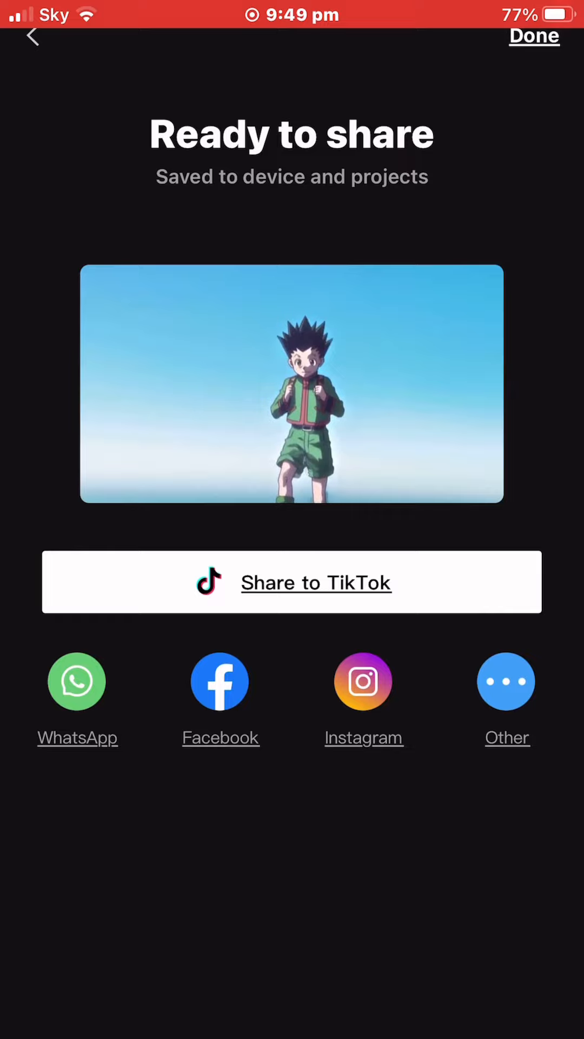